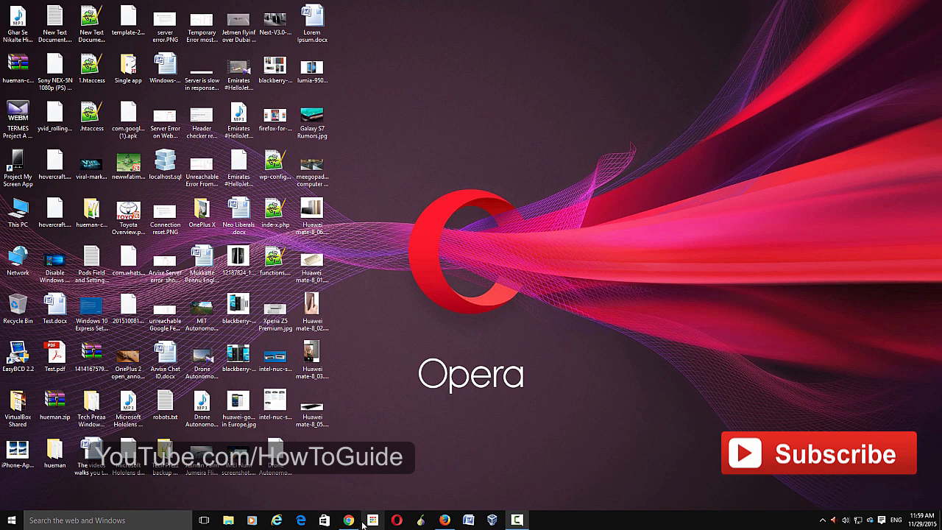
Bring up the Chrome window showing the How To page on Google+ from the taskbar.
left_click(347, 521)
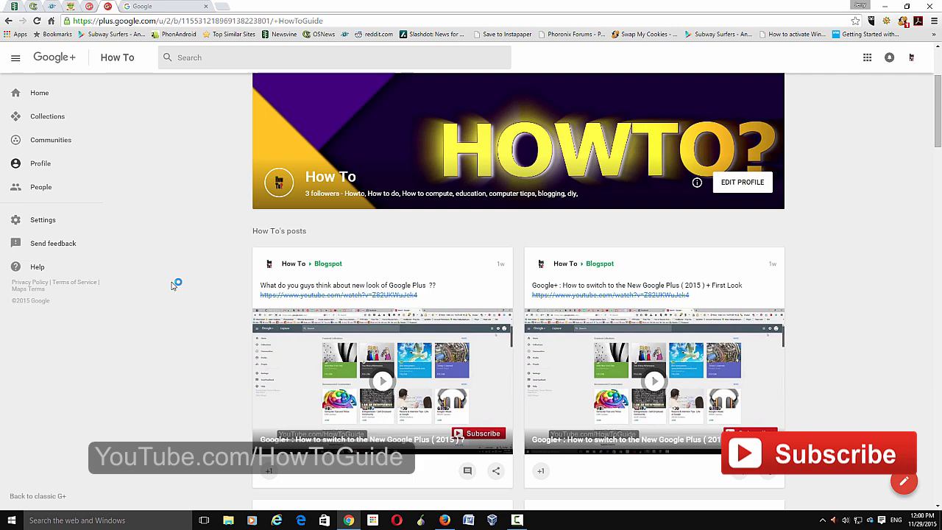
scroll("down", 3)
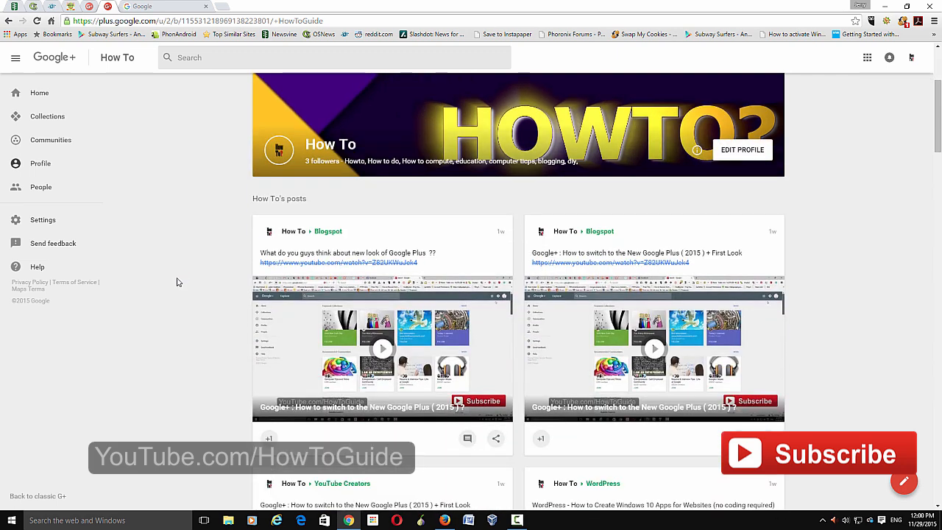
scroll("down", 3)
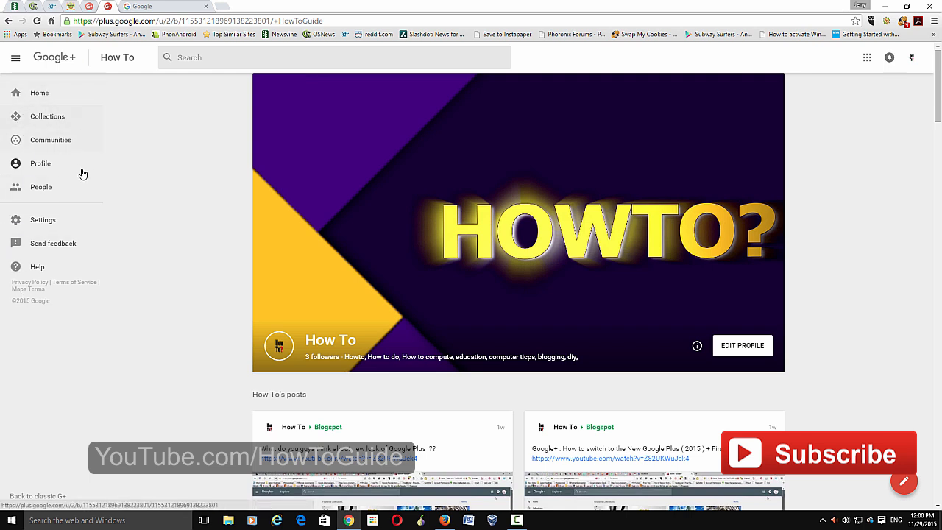
mouse_move(157, 197)
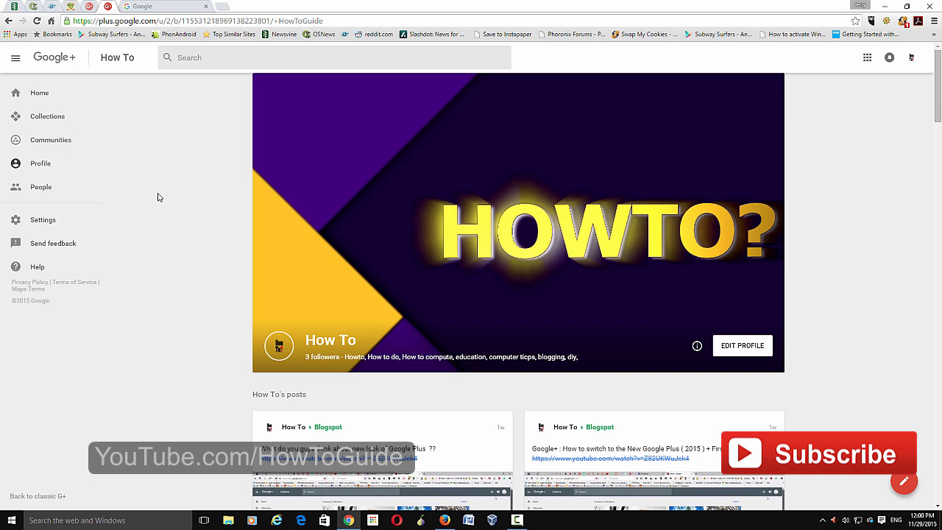
mouse_move(206, 167)
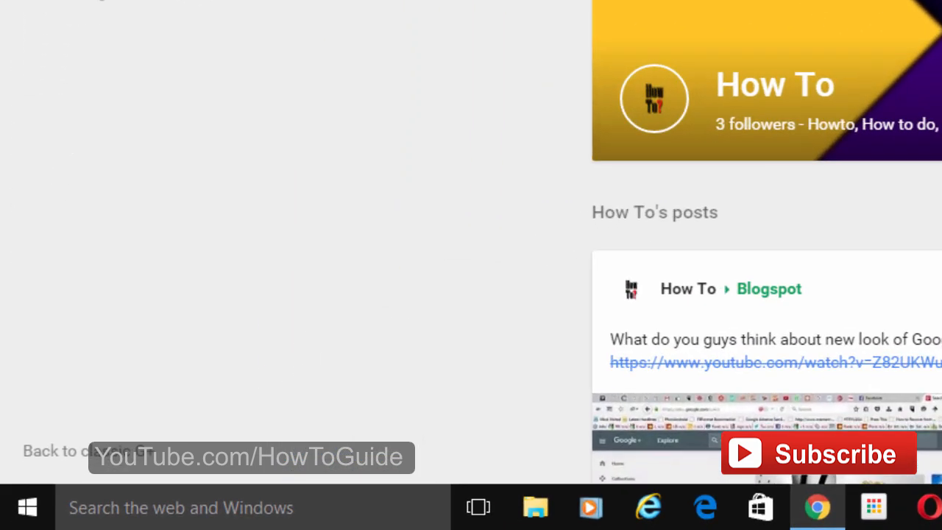
mouse_move(130, 427)
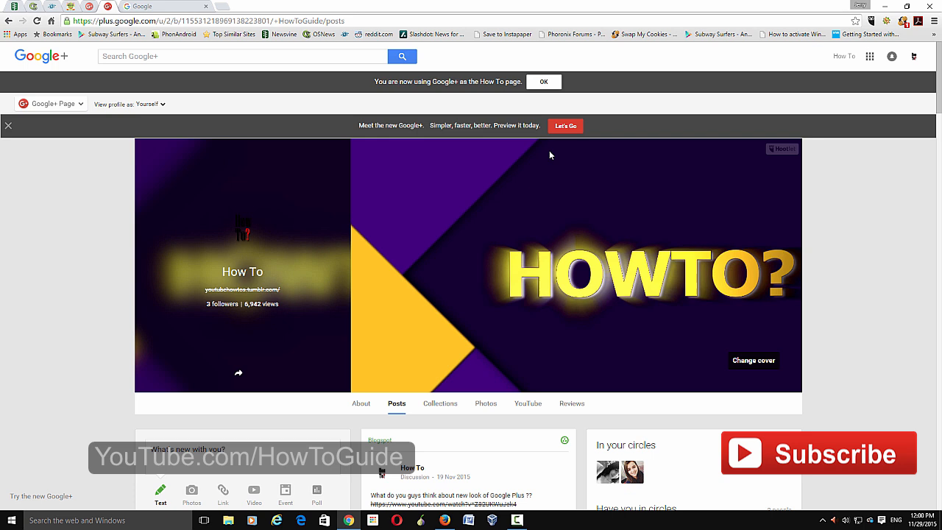
mouse_move(565, 127)
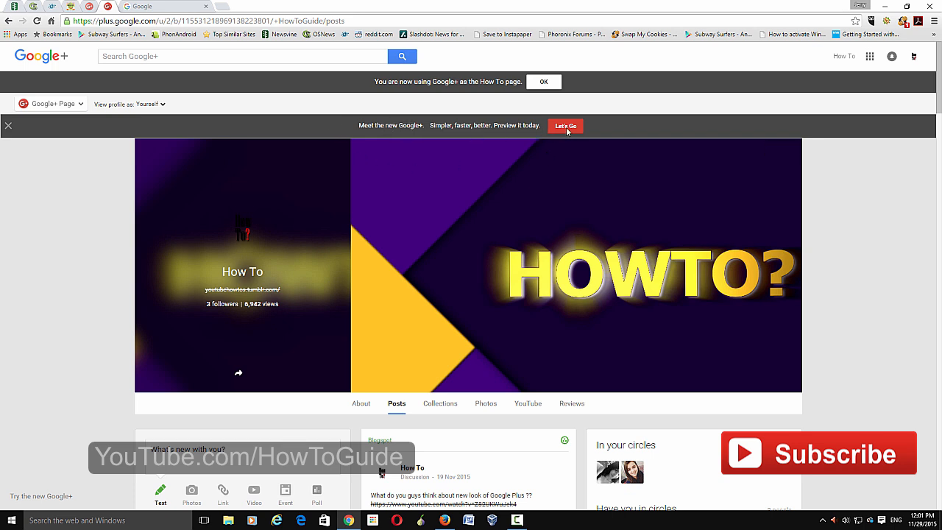
mouse_move(581, 131)
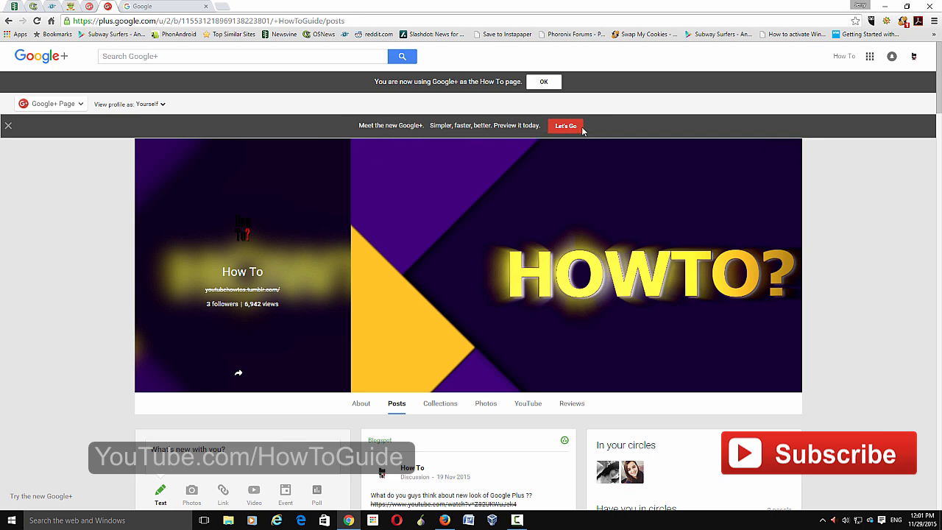
mouse_move(595, 127)
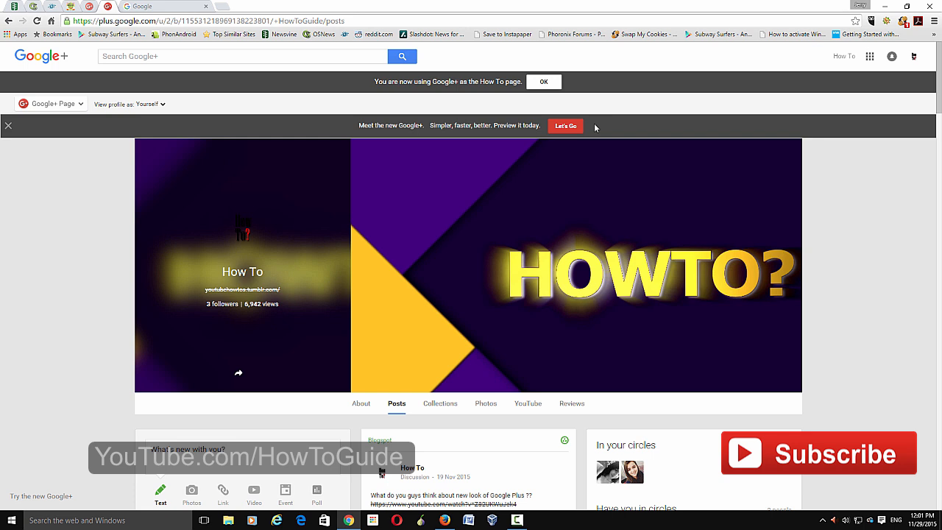
mouse_move(934, 271)
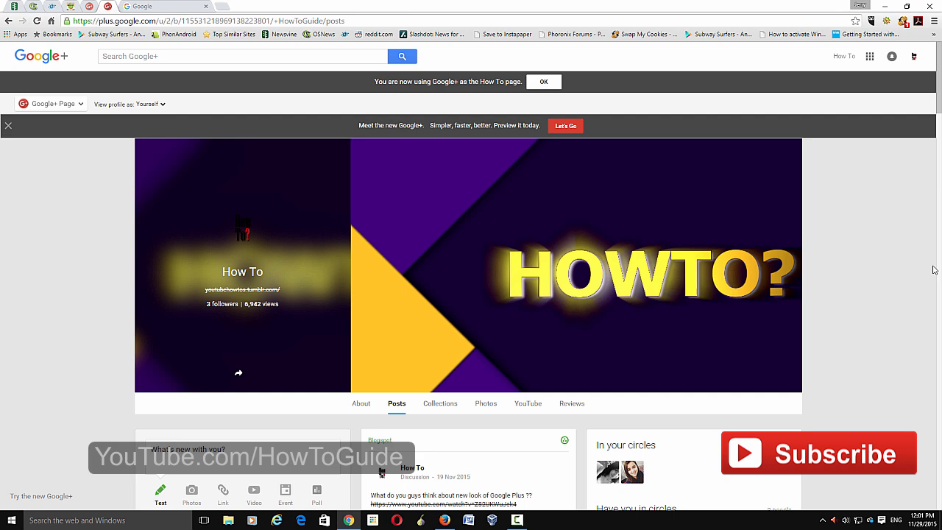
scroll("down", 3)
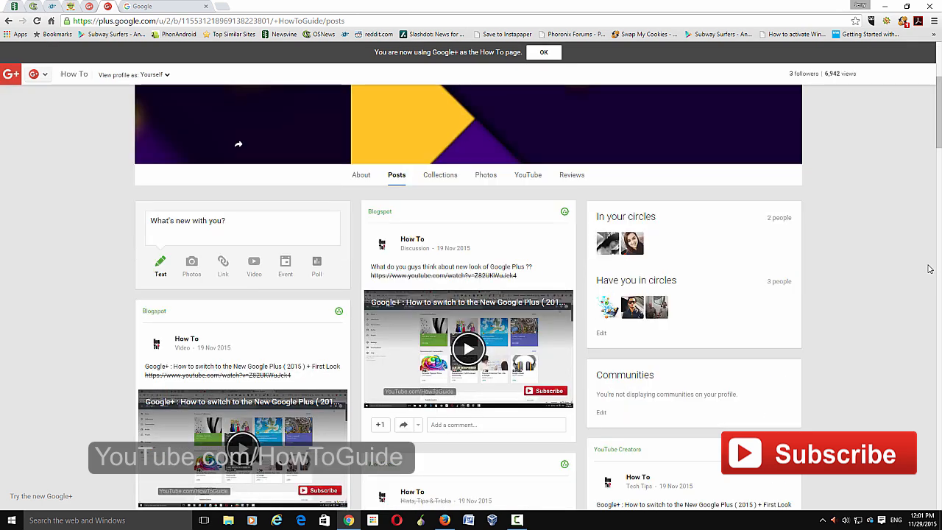
mouse_move(844, 227)
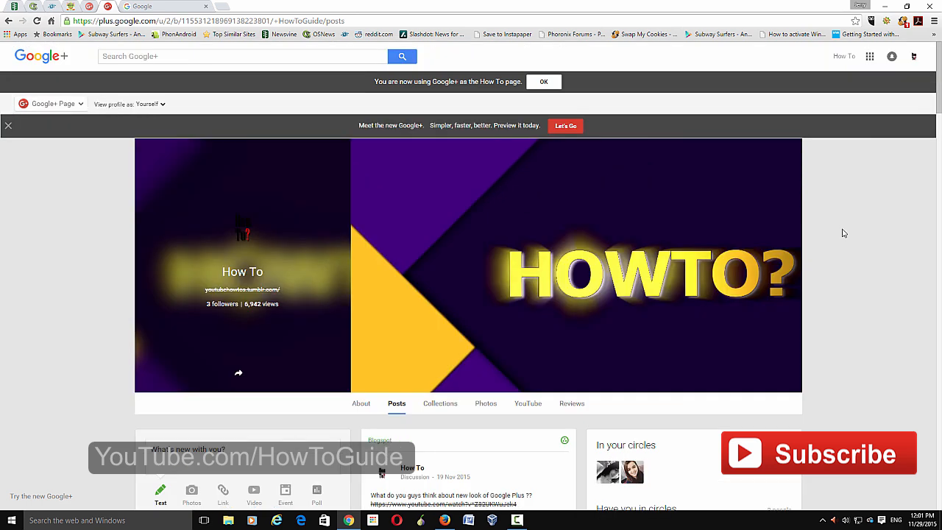
mouse_move(830, 234)
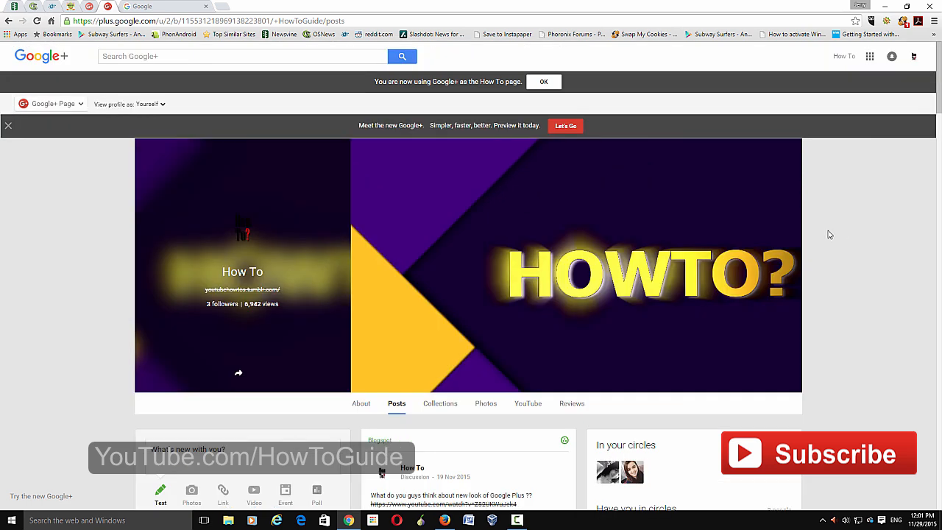
scroll("down", 3)
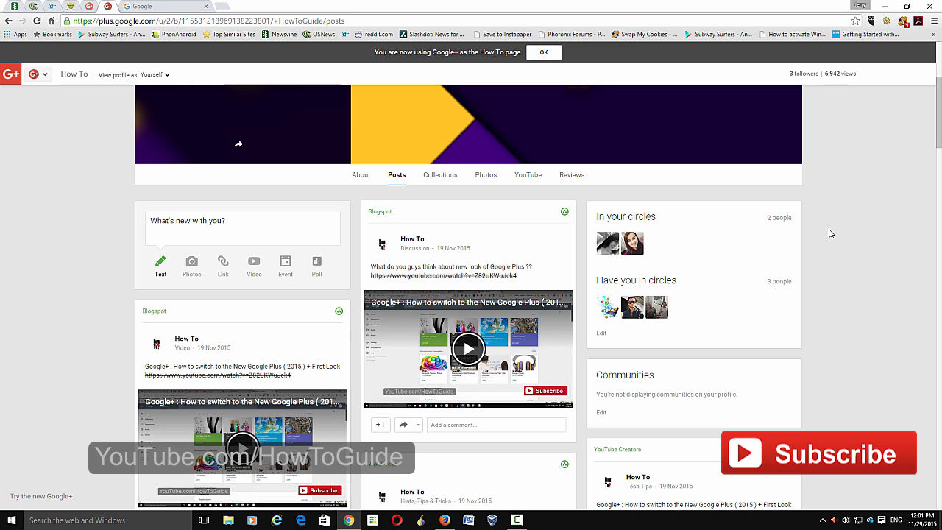
scroll("down", 3)
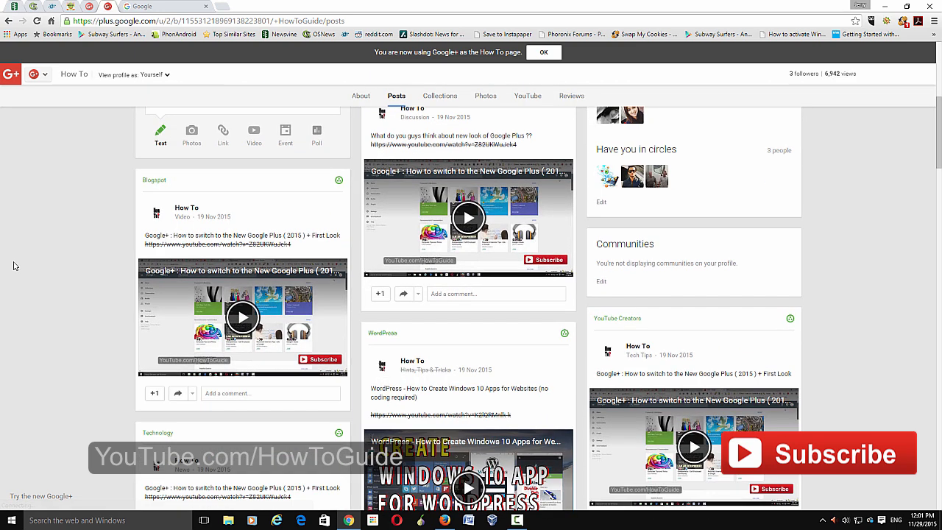
scroll("down", 3)
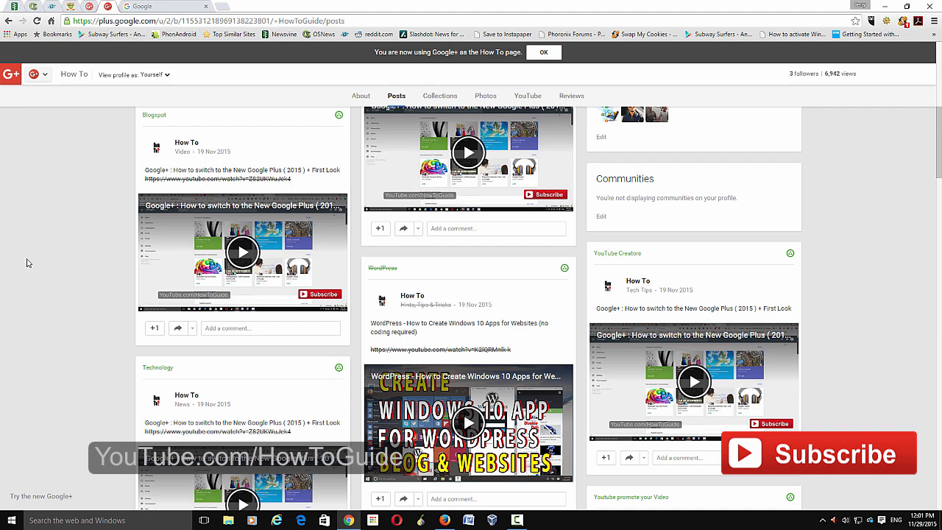
mouse_move(44, 256)
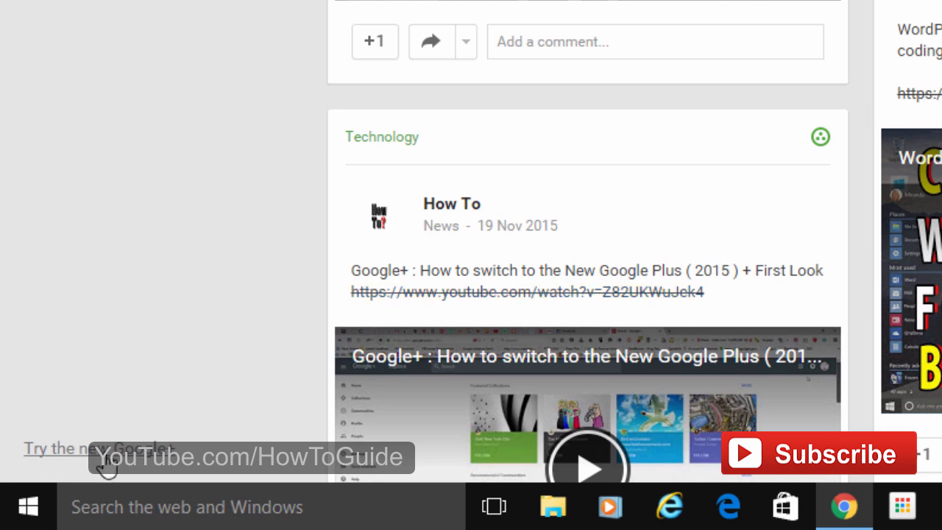
Switch the How To page back to the new Google+ layout via 'Try the new Google+'.
left_click(97, 448)
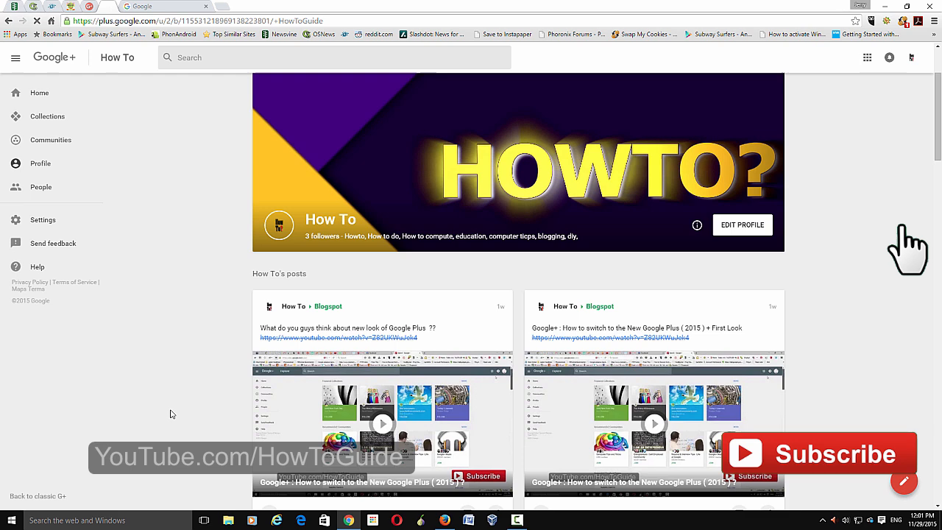
mouse_move(751, 463)
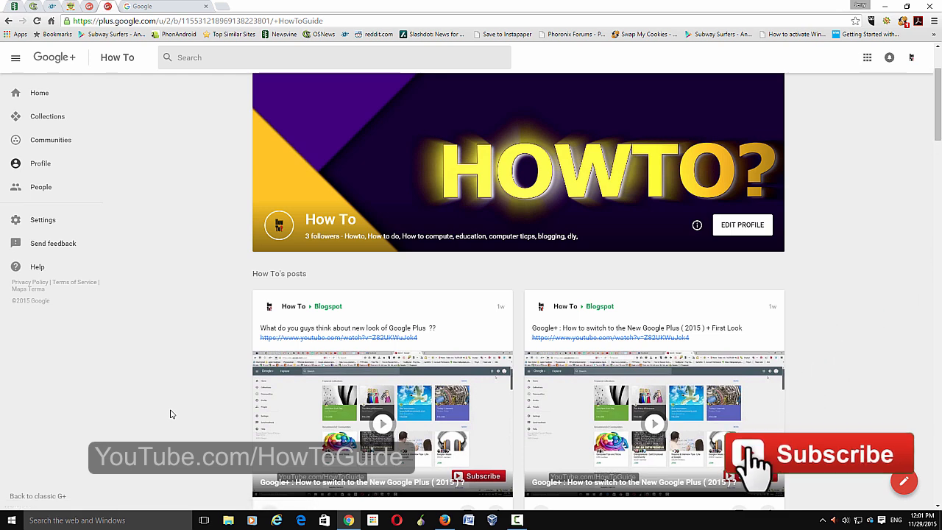